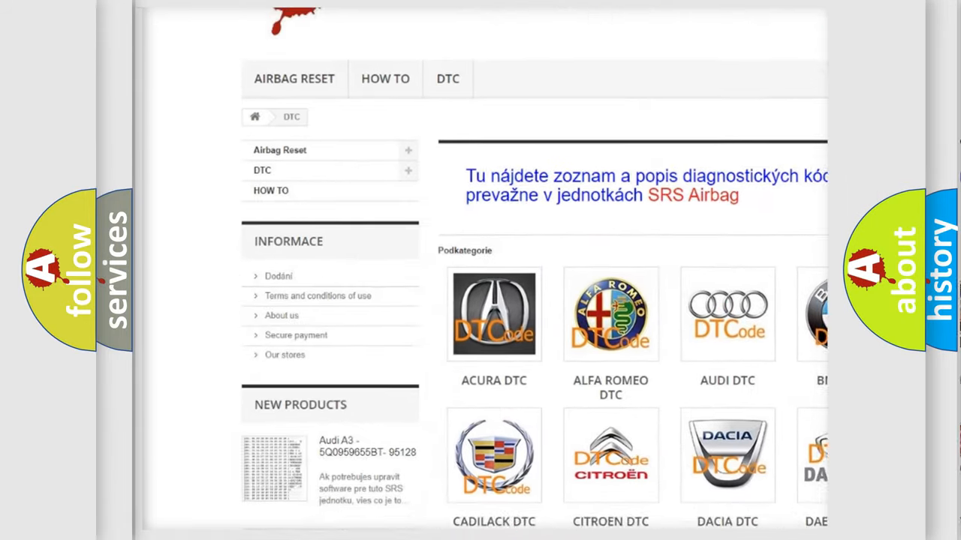
# Scroll the airbagreset.sk DTC page down to the Ford, GMC and Honda brand tiles
pyautogui.scroll(-3)
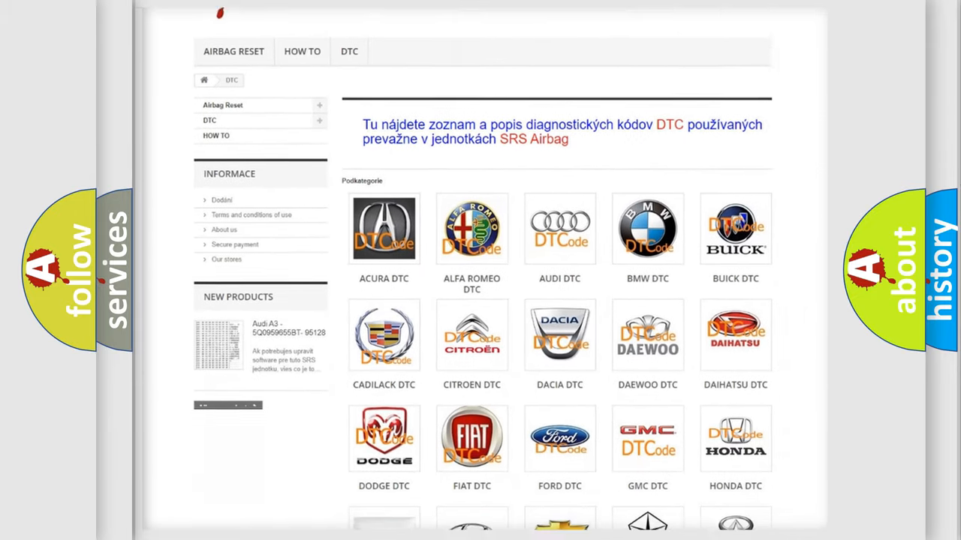
pyautogui.scroll(-3)
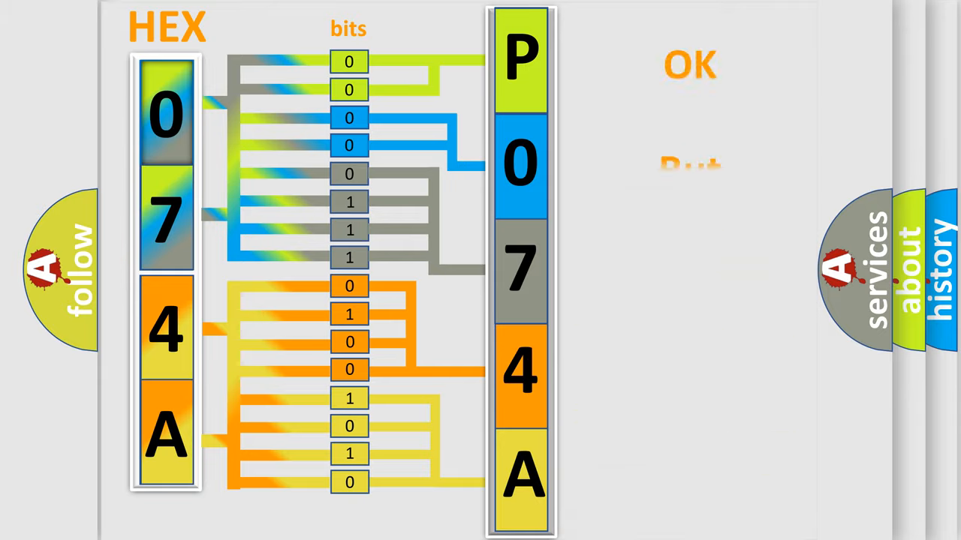
# Advance to the title card showing Make: Ford and trouble code P074A
pyautogui.click(688, 65)
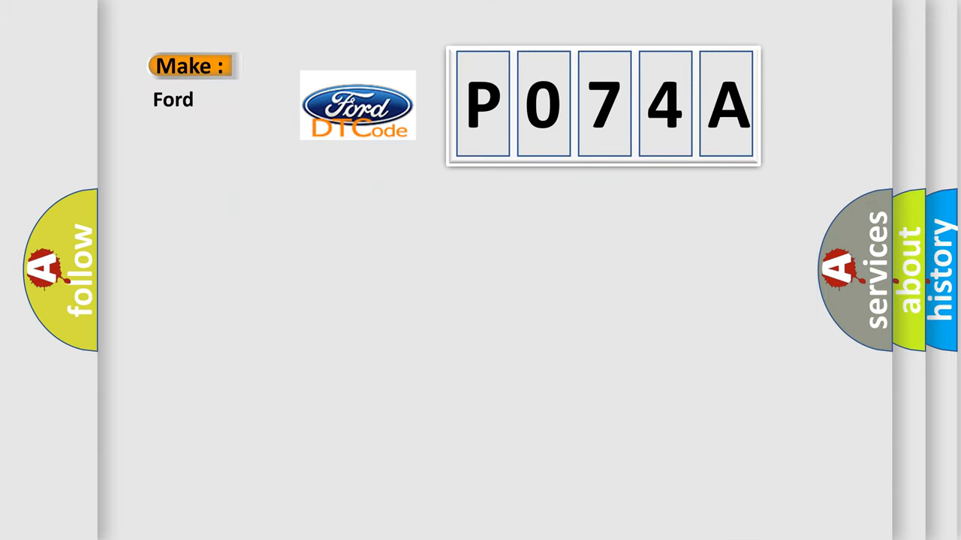